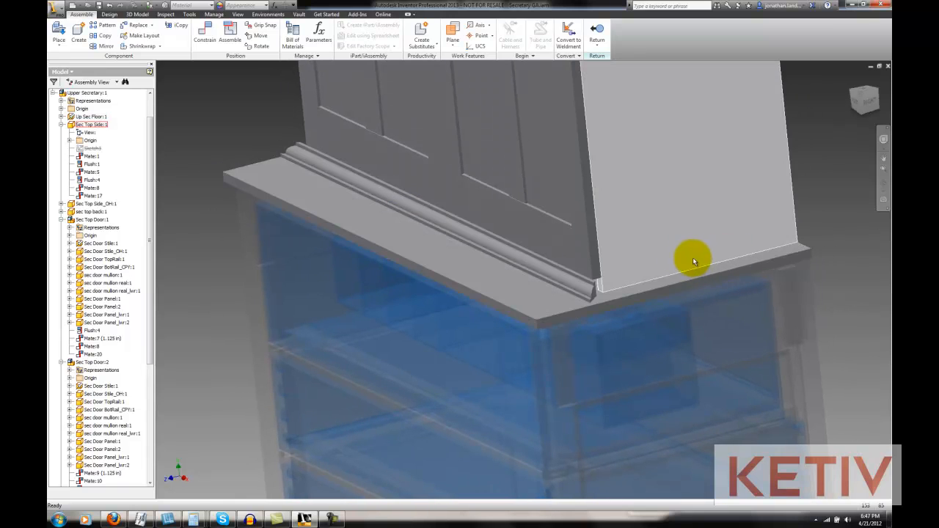
pyautogui.moveTo(535, 240)
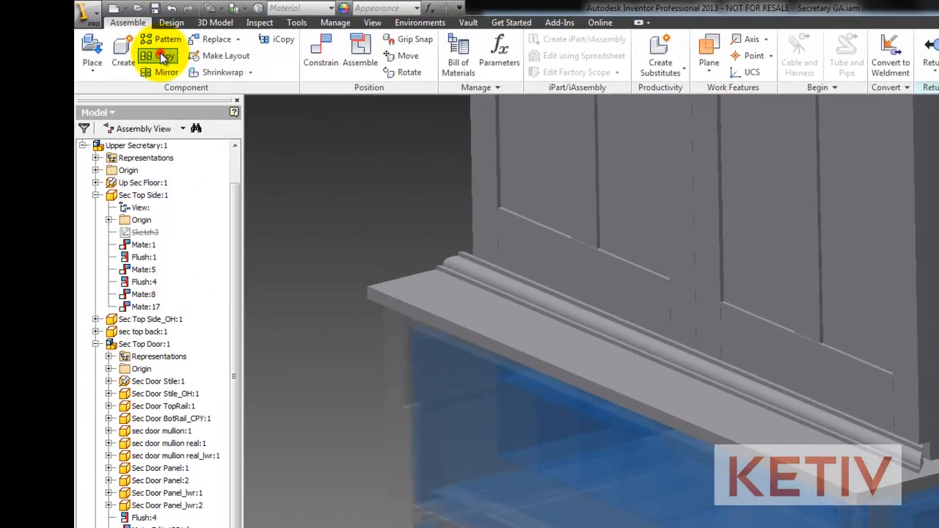
# Copy Up Sec Base Mold frt:1 with status Copy Selected Objects and continue to file naming
pyautogui.click(162, 56)
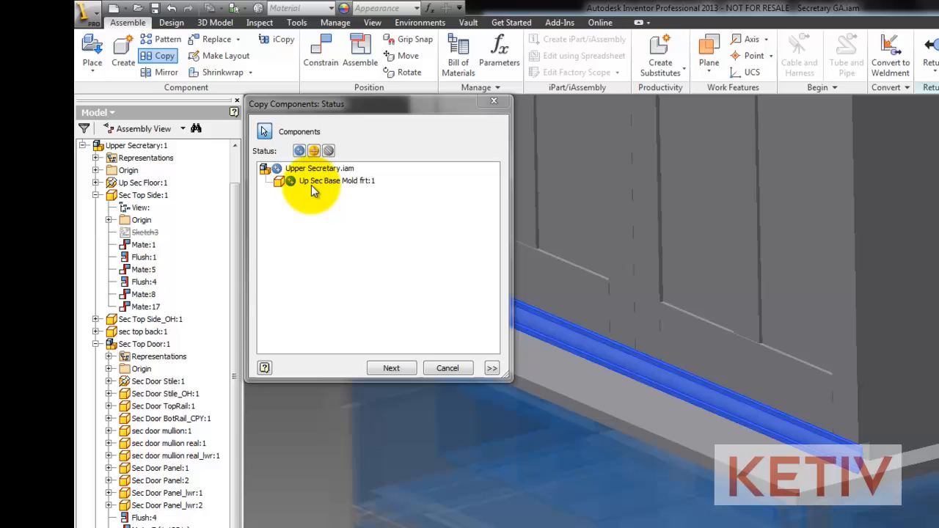
pyautogui.click(336, 180)
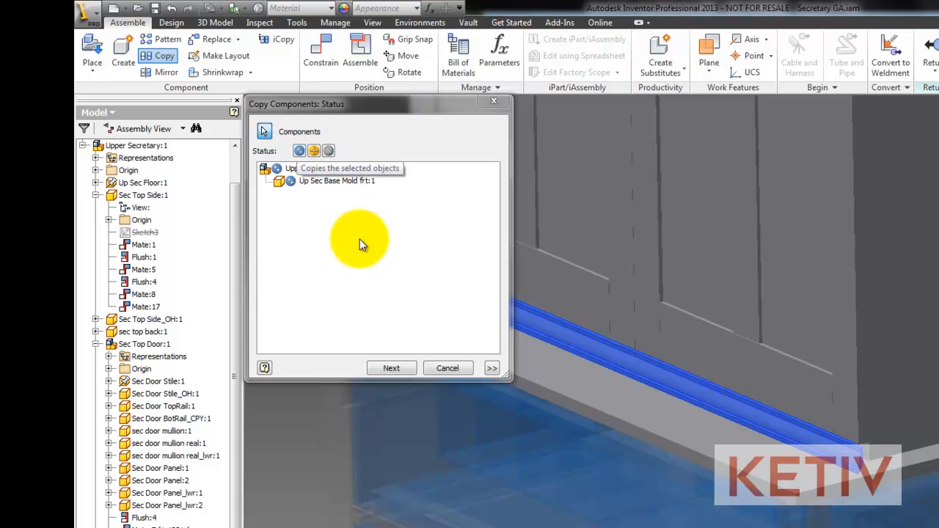
pyautogui.click(390, 366)
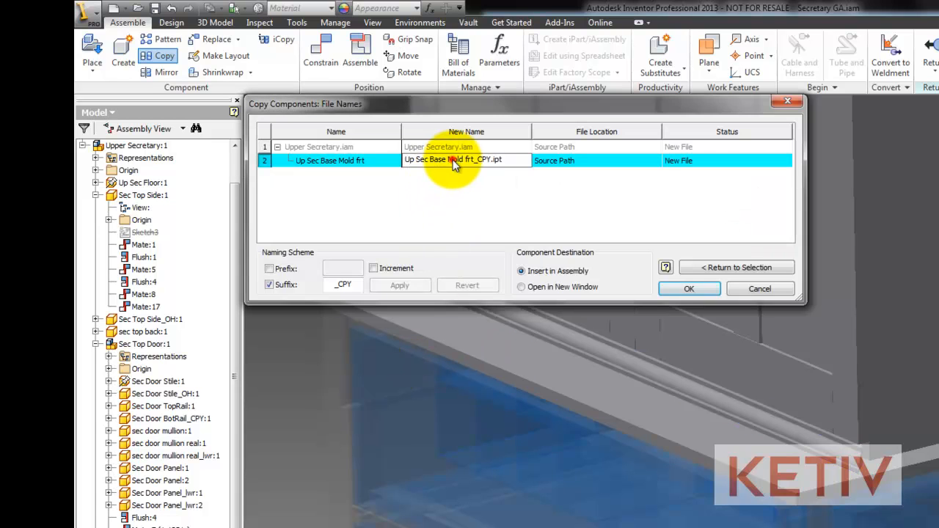
# Name the copy Up Sec Base Mold frt-OH.ipt and insert it into the assembly
pyautogui.doubleClick(481, 160)
pyautogui.write('-OH')
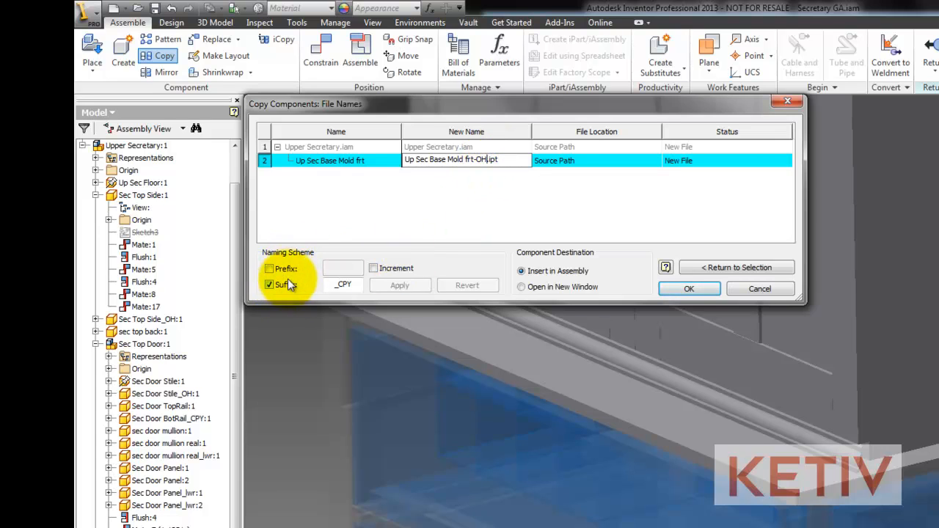
pyautogui.moveTo(422, 267)
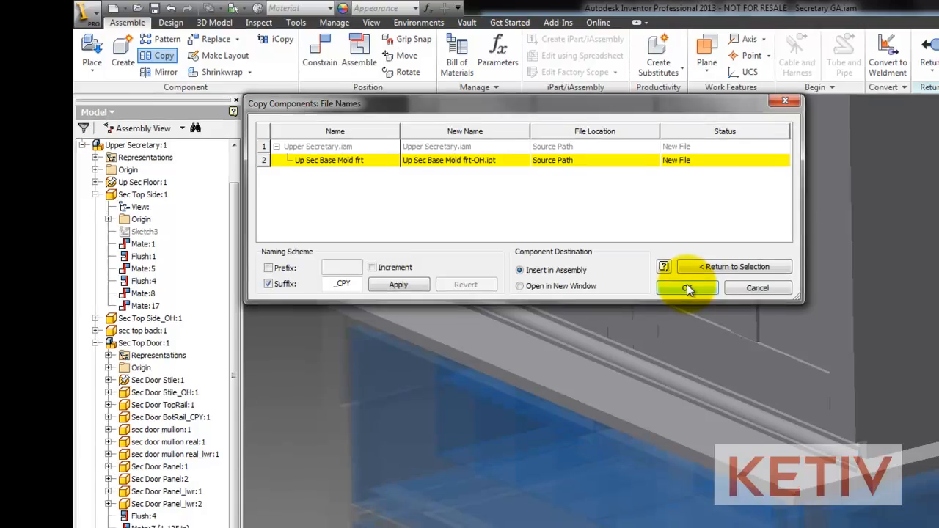
pyautogui.click(686, 286)
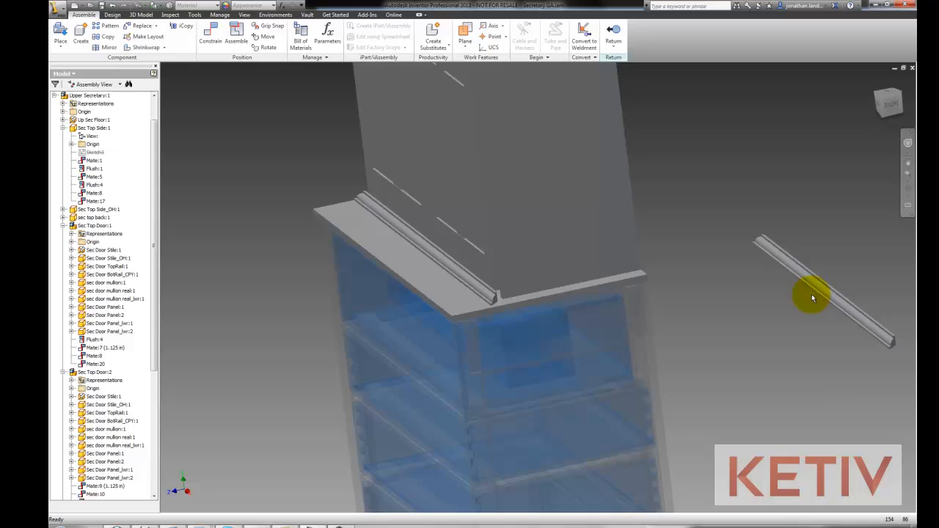
# Place the copied molding and begin editing its Extrusion feature
pyautogui.moveTo(812, 296); pyautogui.dragTo(762, 315)
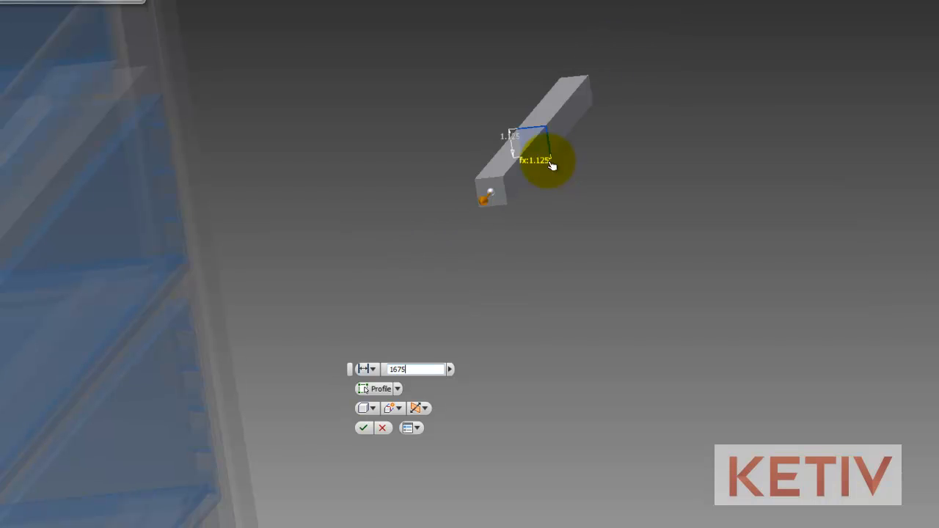
# Set the copied molding's extrusion distance to 16.75
pyautogui.write('16.75')
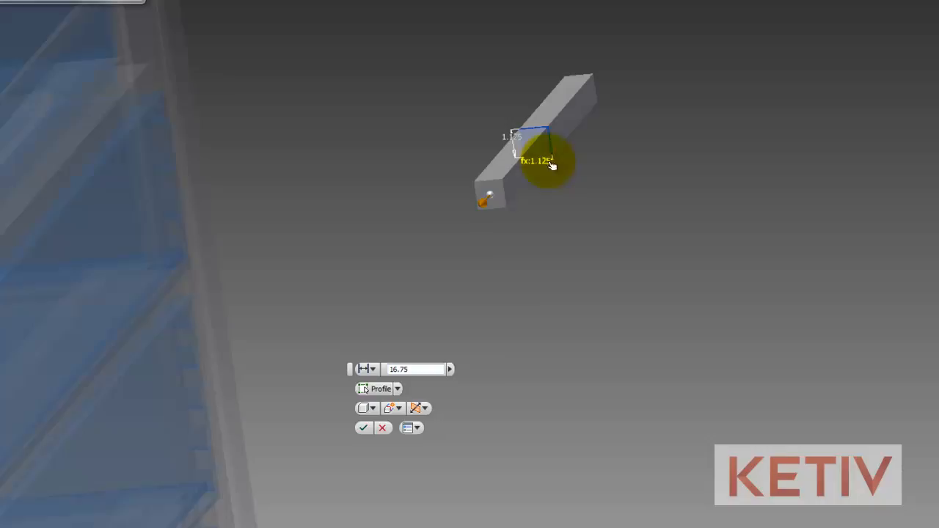